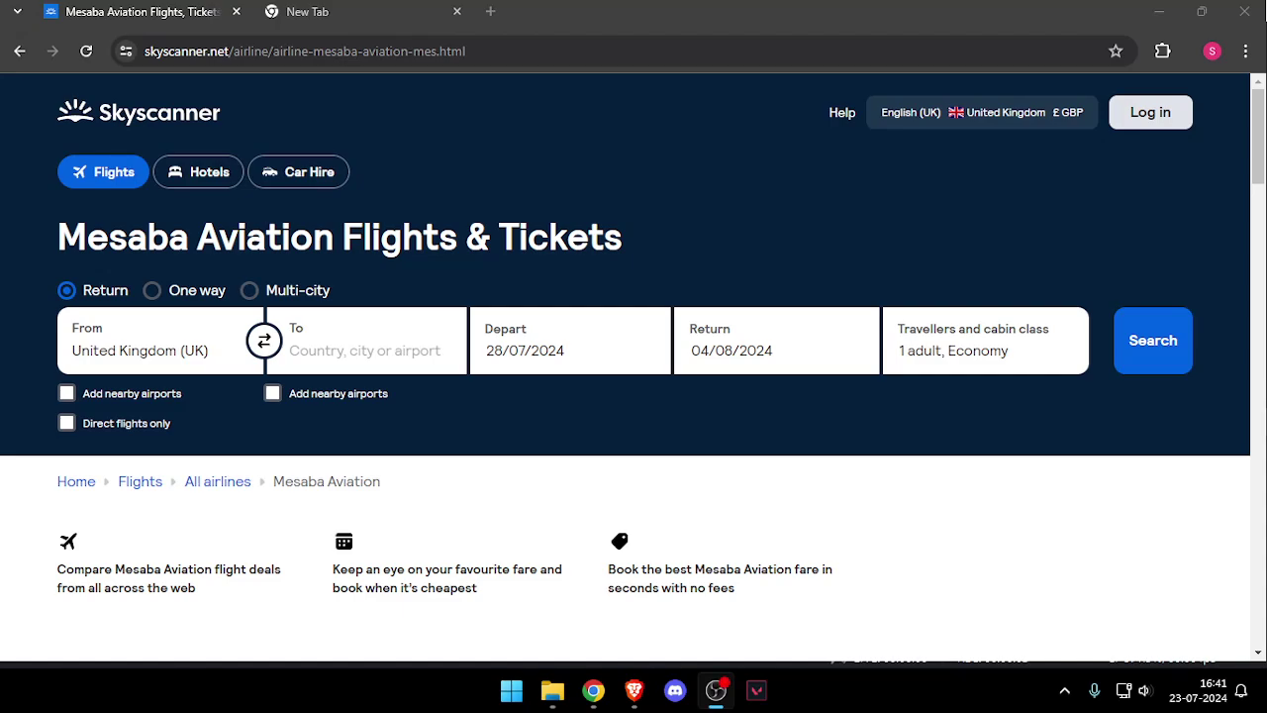
mouse_move(590, 701)
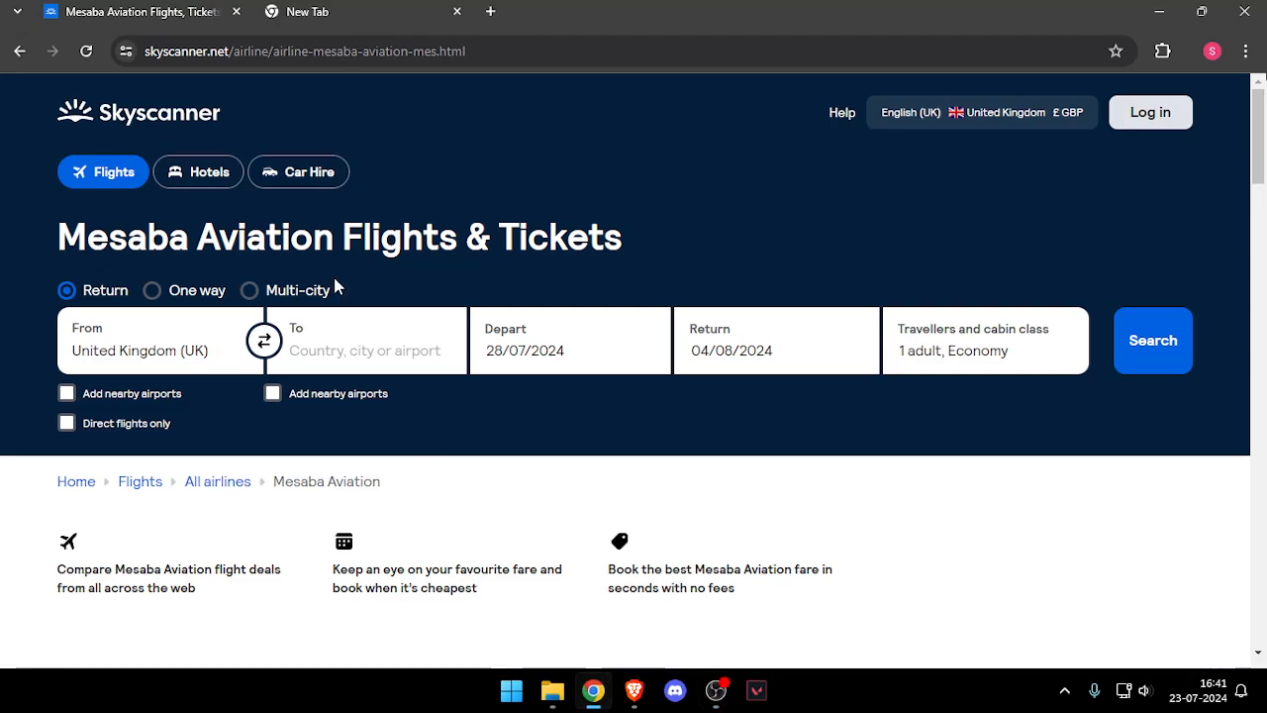
- Switch to the Mesaba Aviation tab and scroll to the footer's Company section links
click(307, 12)
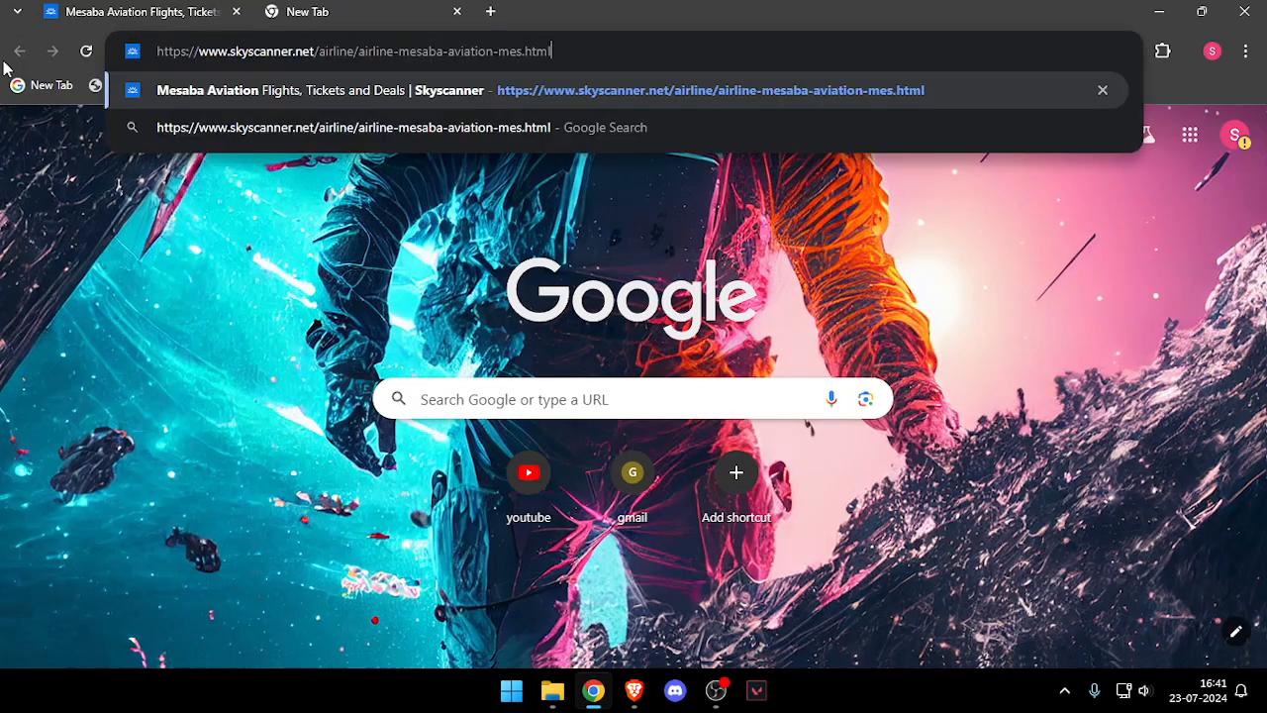
mouse_move(279, 69)
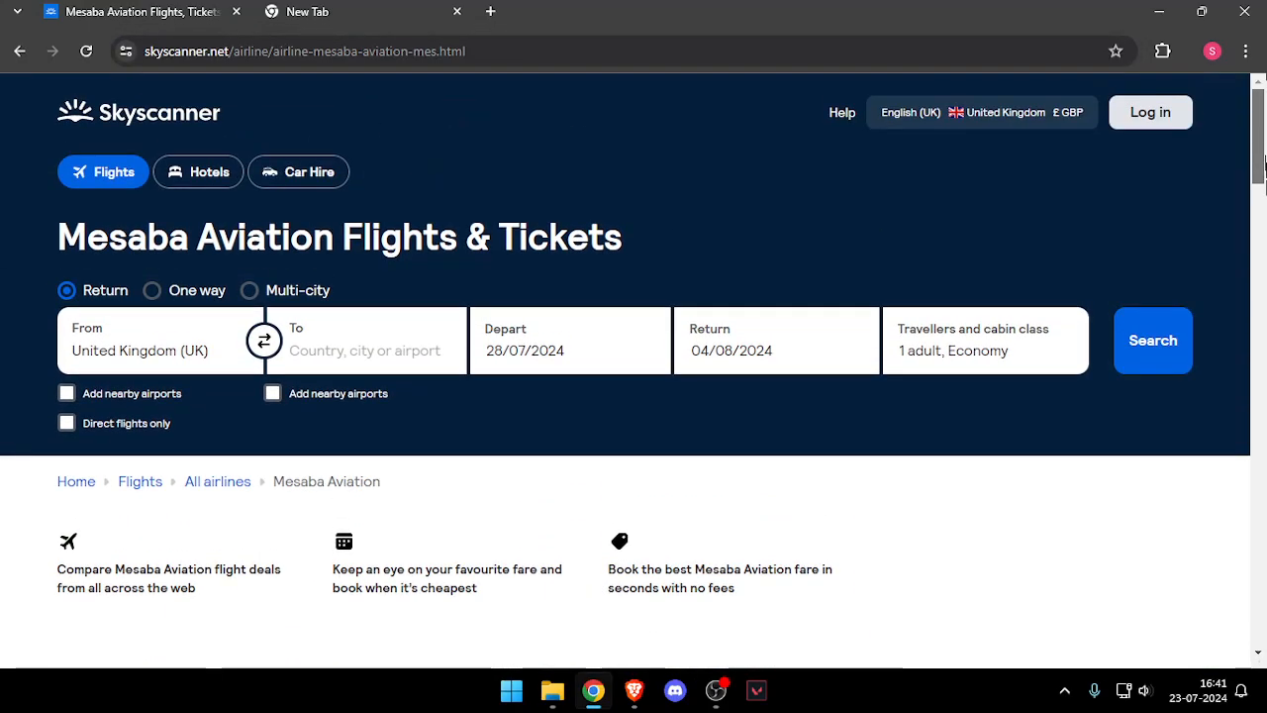
scroll(down, 3)
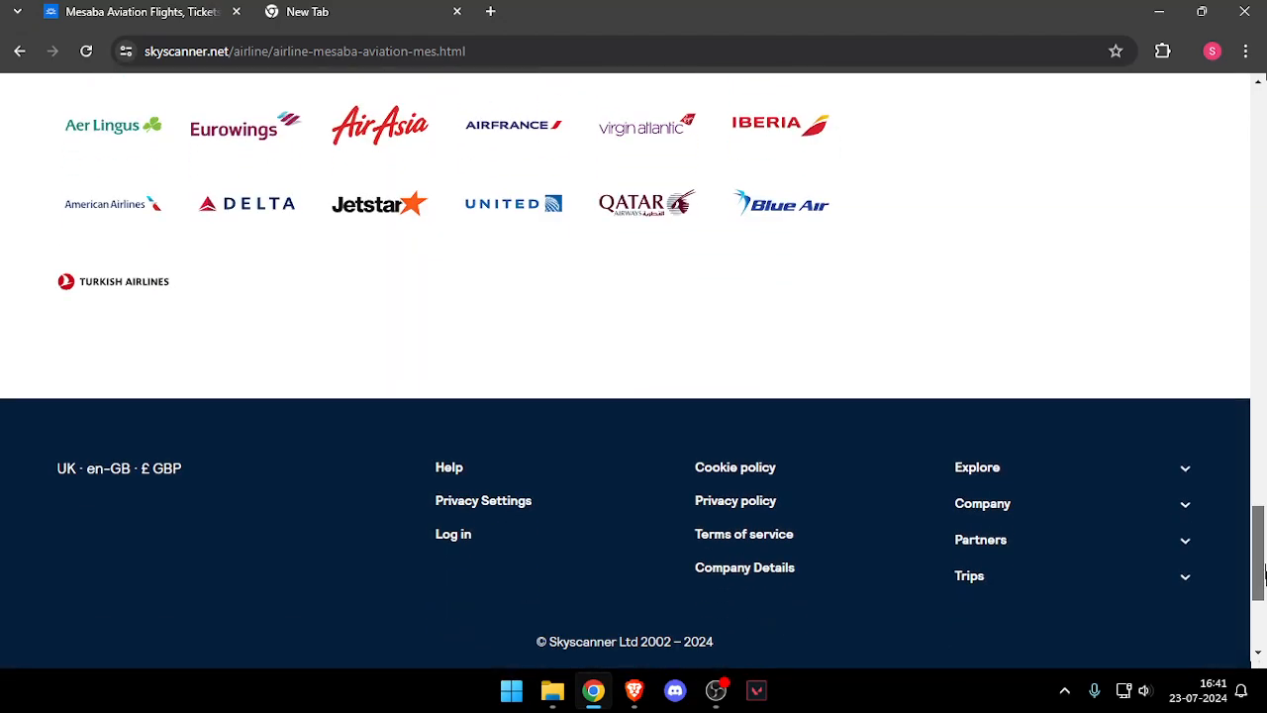
scroll(down, 3)
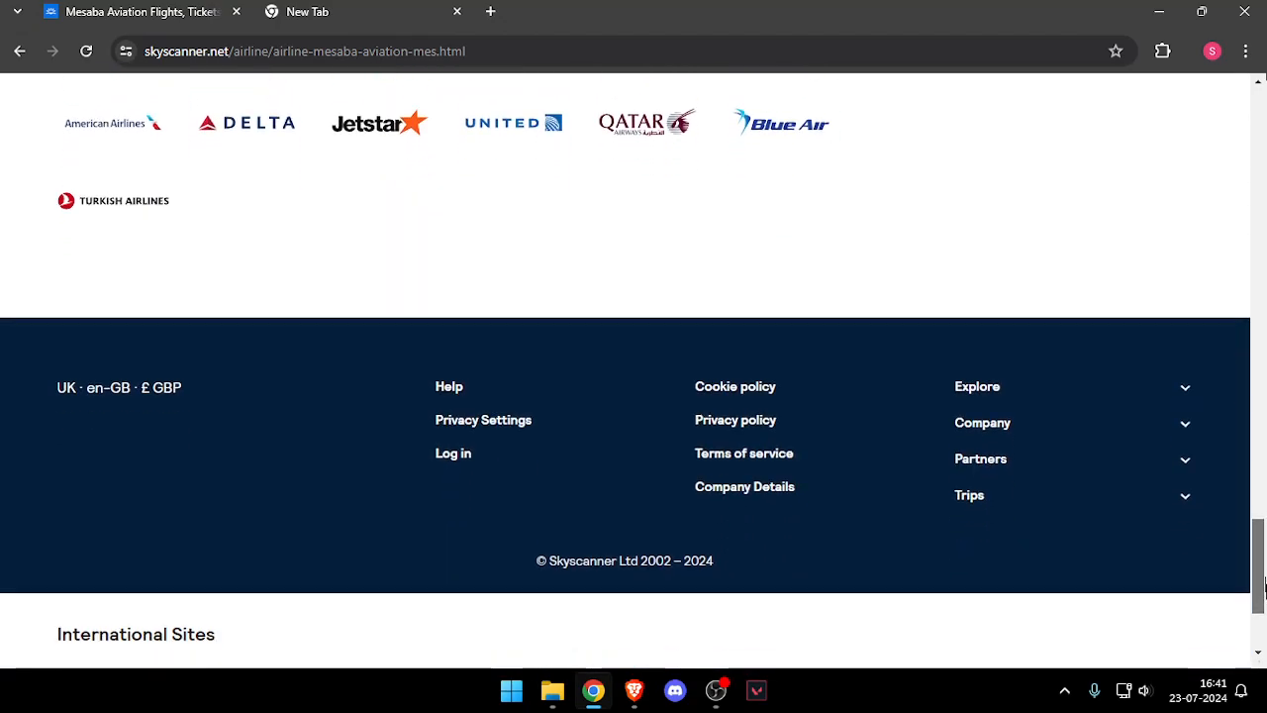
scroll(down, 3)
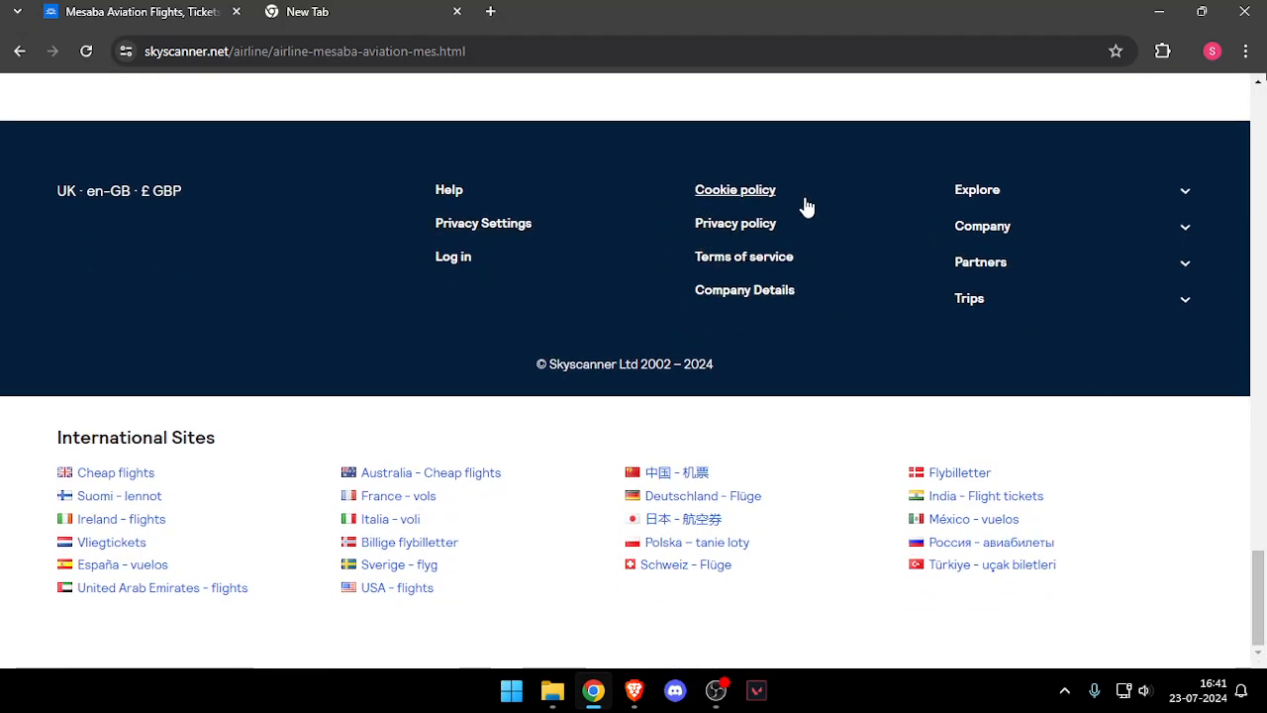
mouse_move(1113, 275)
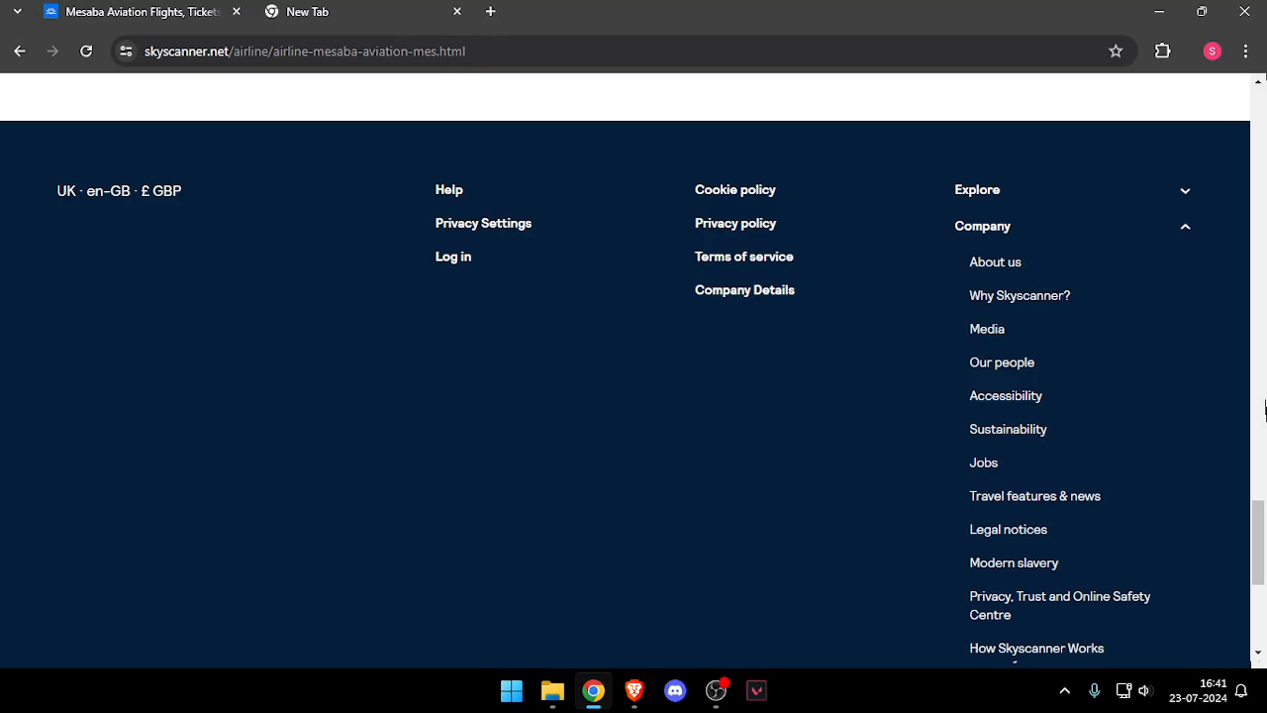
scroll(down, 3)
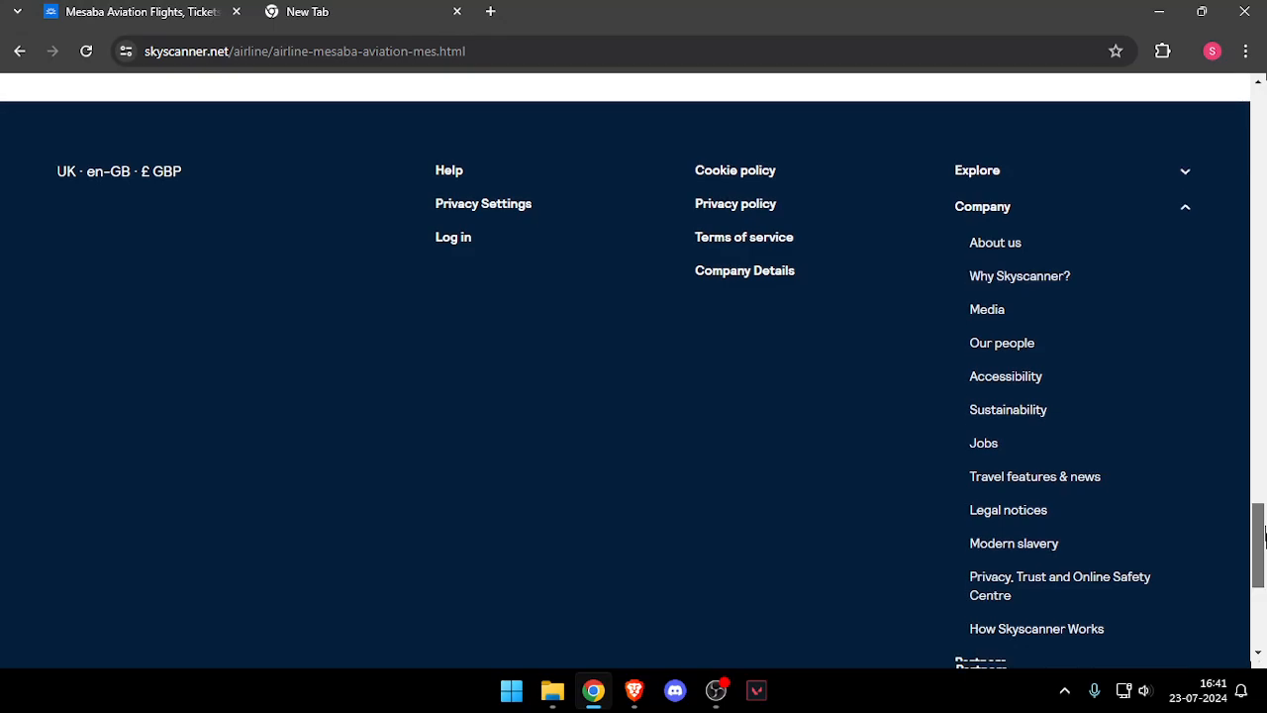
scroll(down, 3)
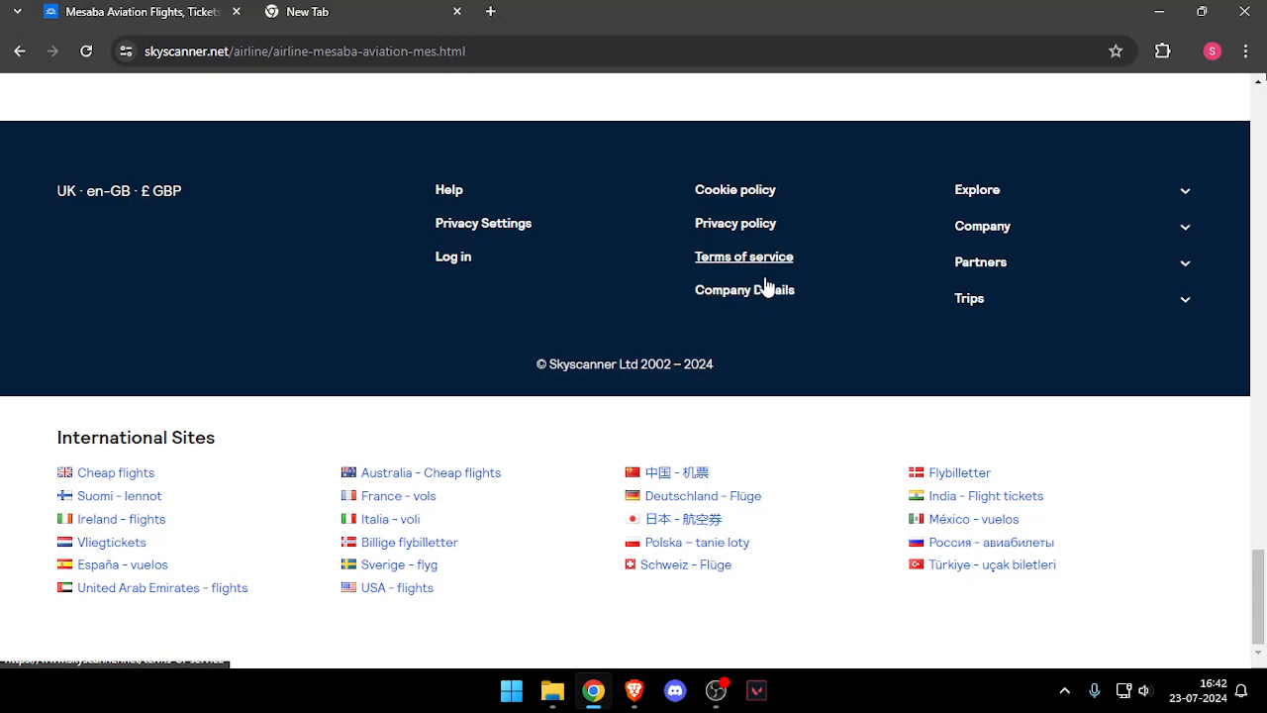
- Open Company Details and review the correspondence address, offices, company and VAT numbers
click(744, 289)
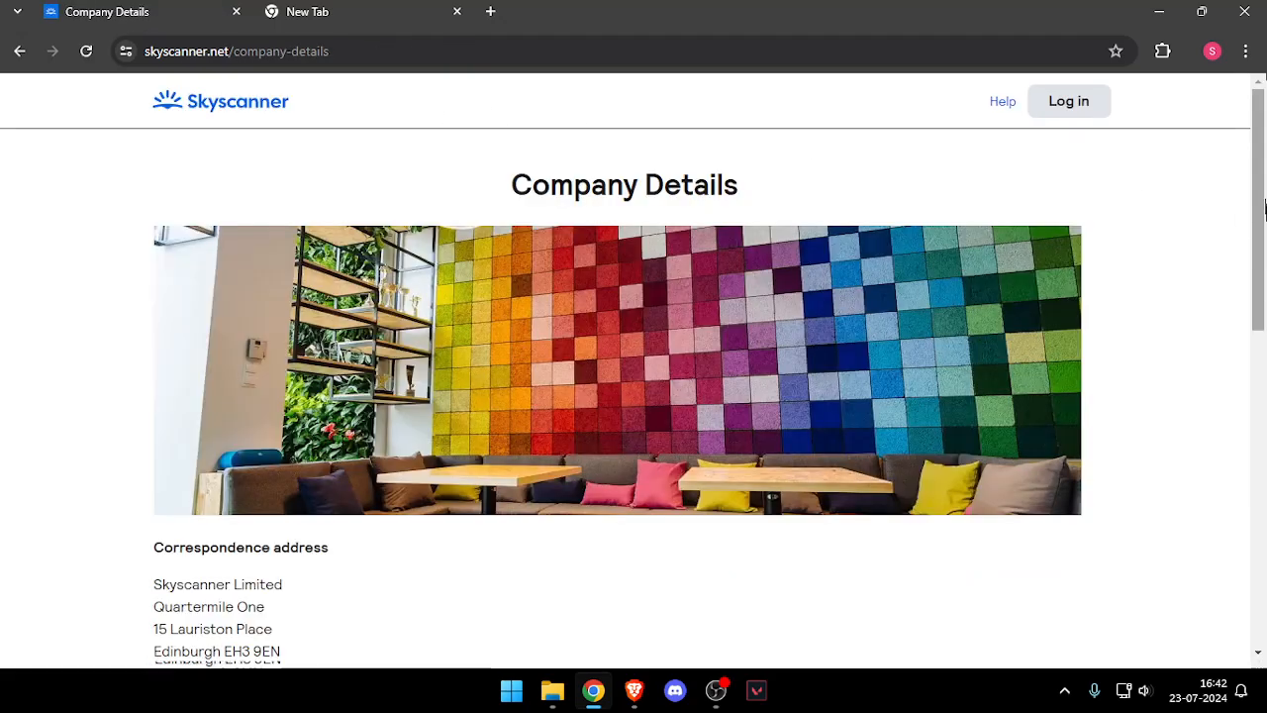
scroll(down, 3)
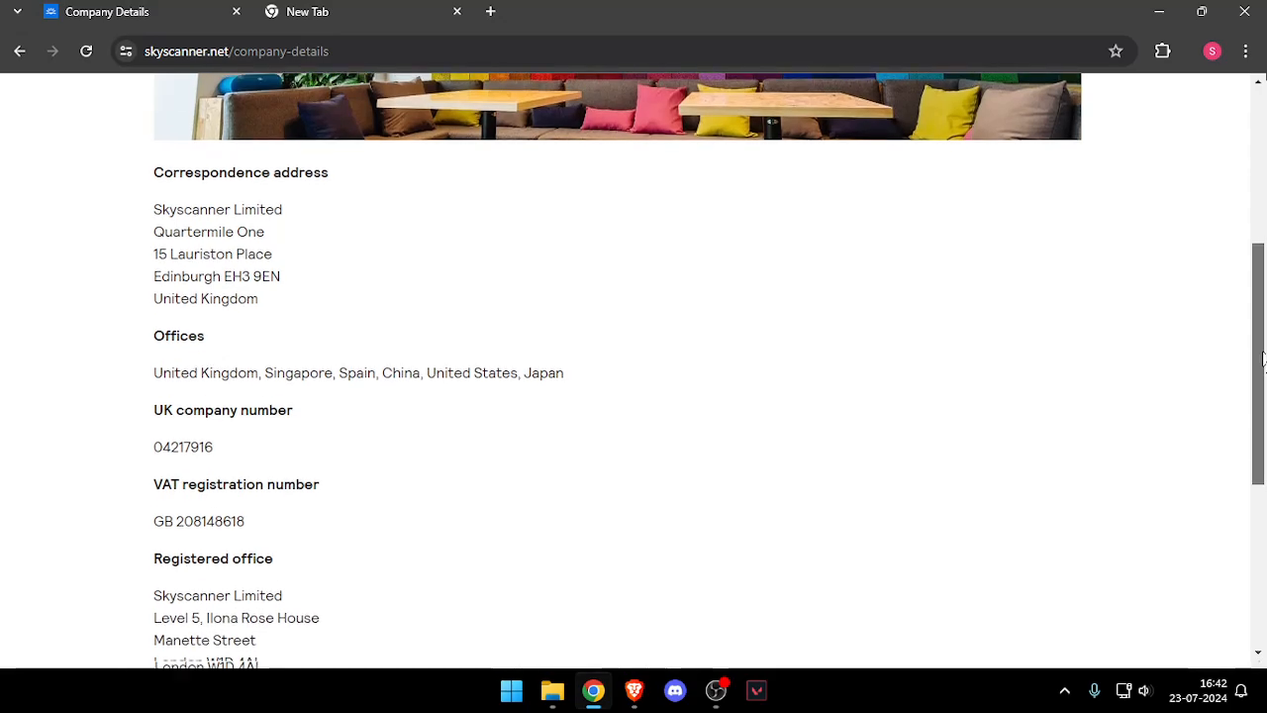
scroll(down, 3)
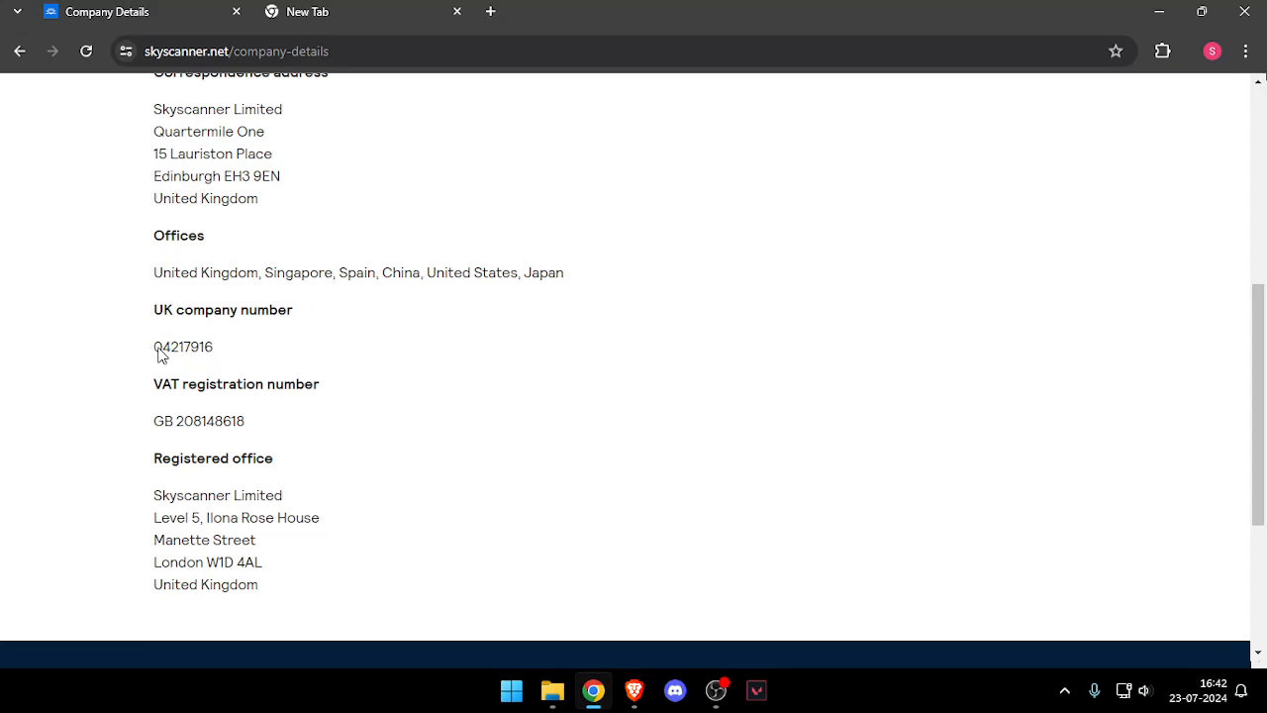
mouse_move(309, 360)
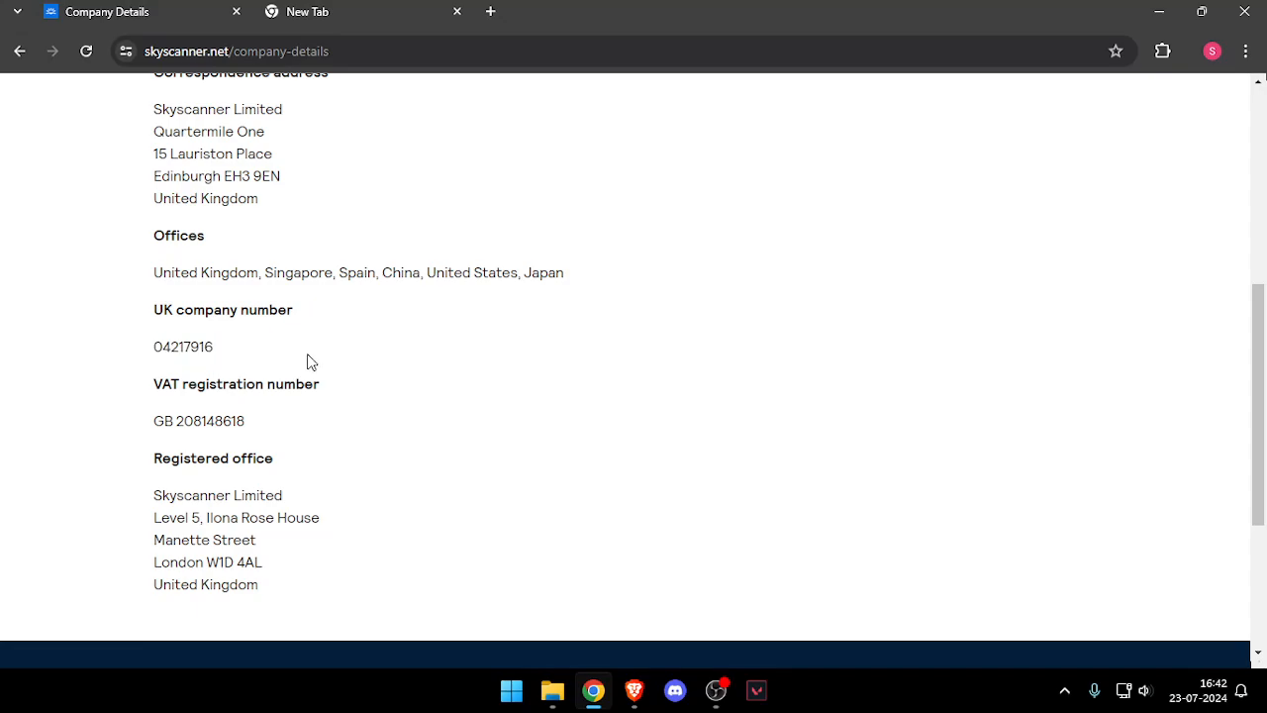
scroll(up, 3)
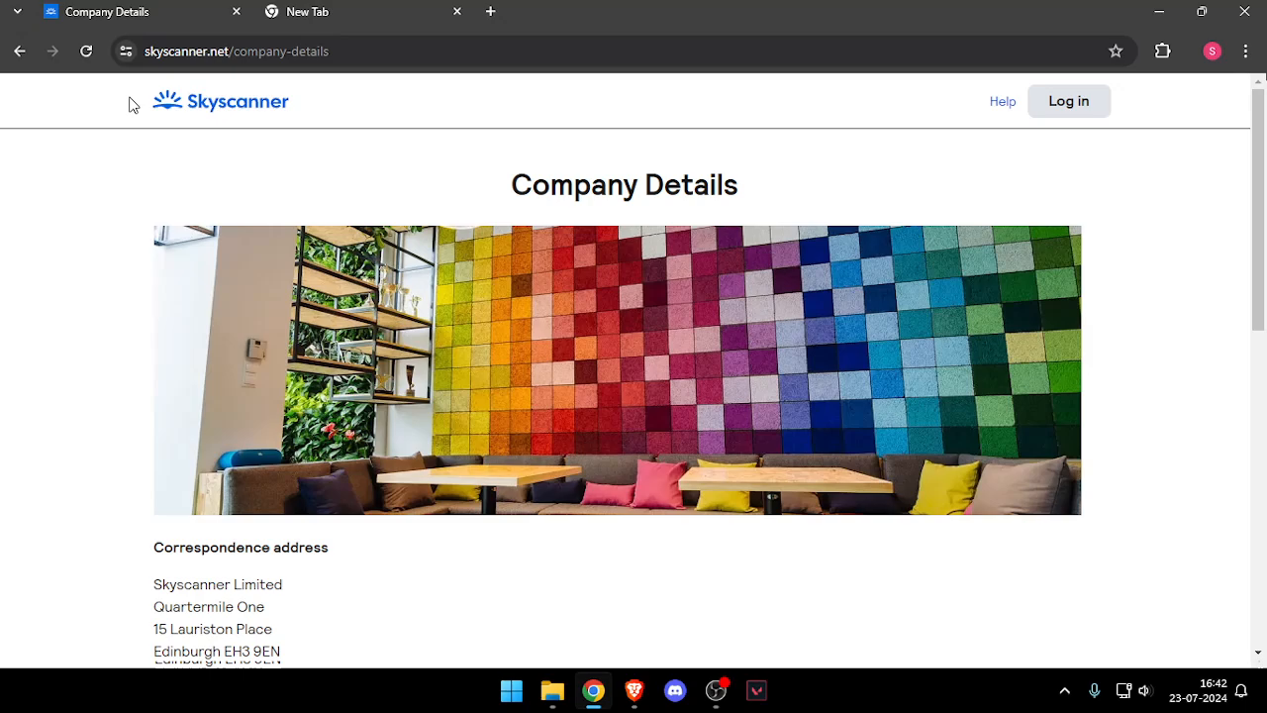